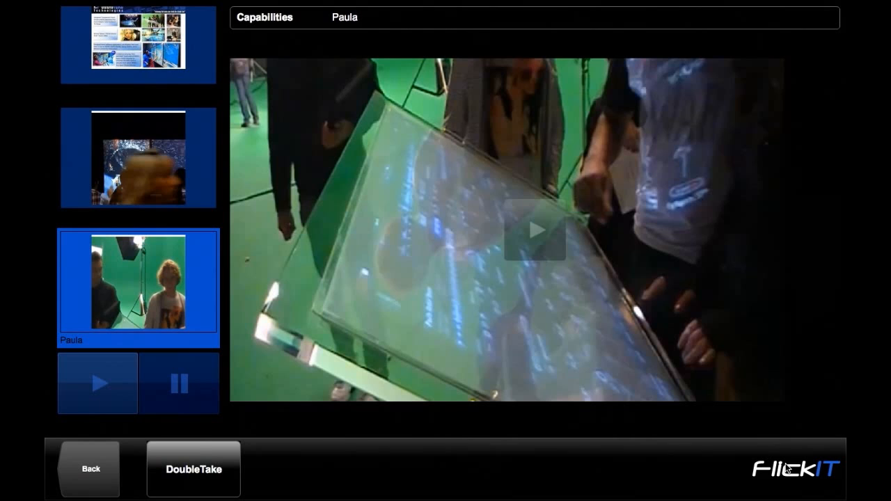
Step: Bring up the DoubleTake display bar for flicking the Paula video
{"action": "left_click", "coordinate": [191, 469]}
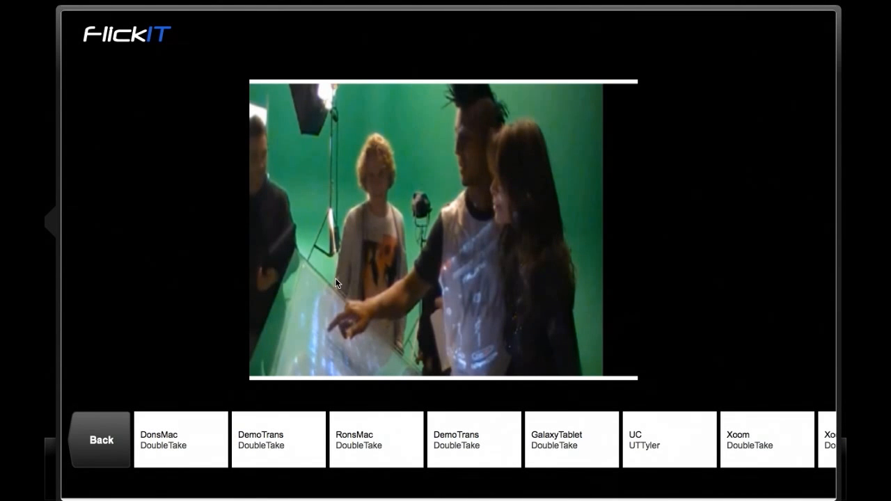
Step: Flick the video to the DonsMac display and scroll the display bar onward
{"action": "left_click", "coordinate": [179, 440]}
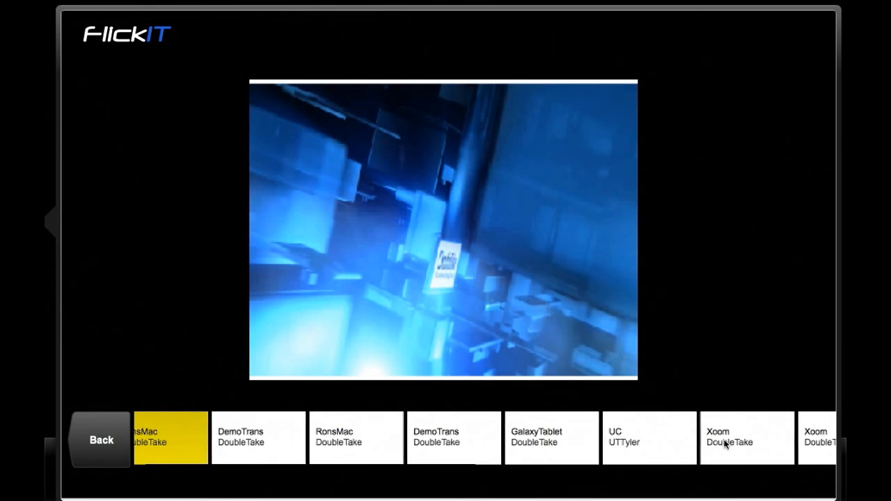
{"action": "scroll", "scroll_direction": "left", "scroll_amount": 3}
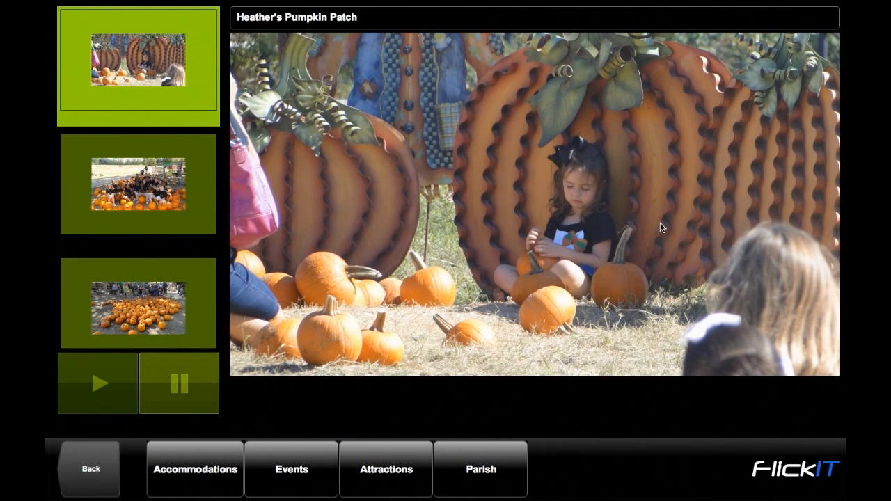
Step: View the group photo among the pumpkins, then show the Accommodations hotel listings
{"action": "left_click", "coordinate": [138, 184]}
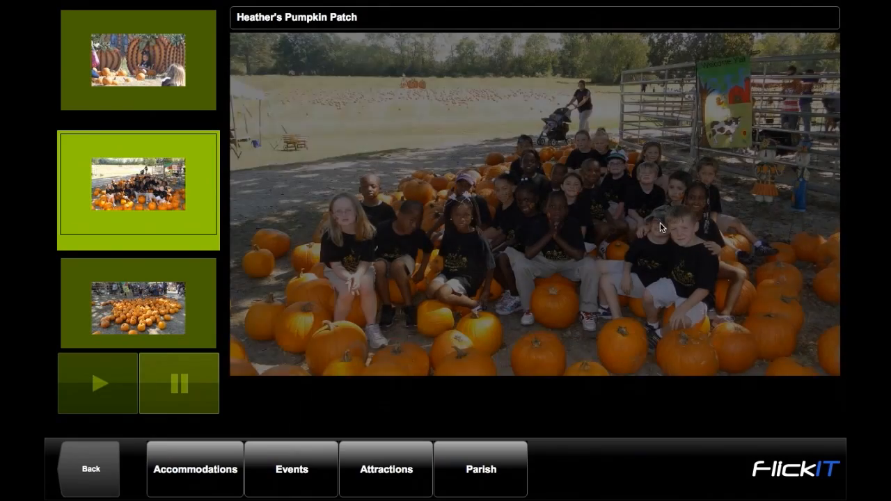
{"action": "left_click", "coordinate": [194, 468]}
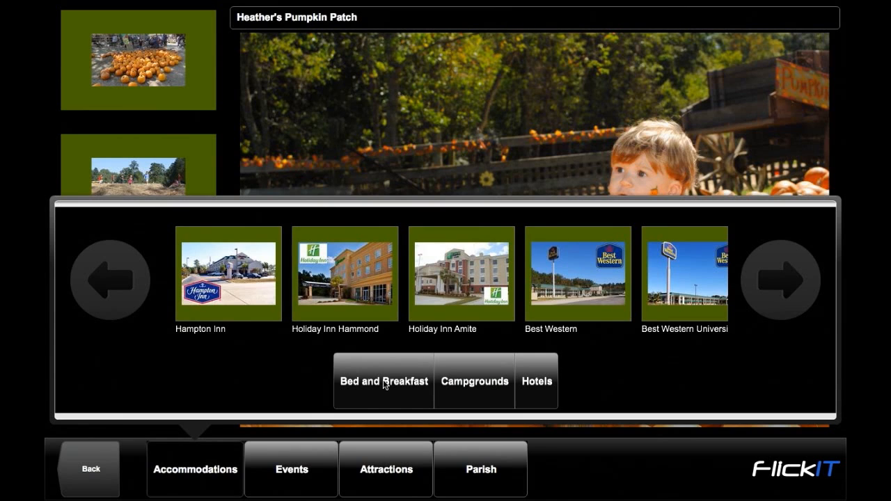
Step: Browse the Bed and Breakfast and Campgrounds listings
{"action": "left_click", "coordinate": [383, 381]}
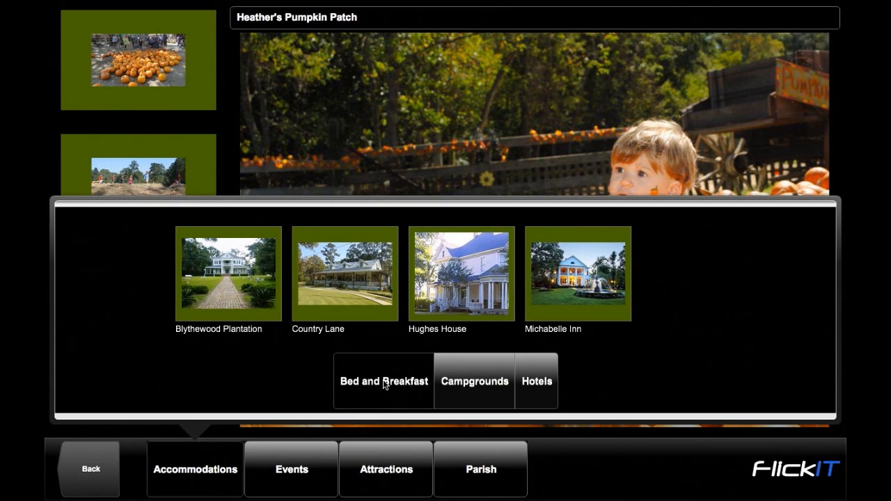
{"action": "left_click", "coordinate": [474, 381]}
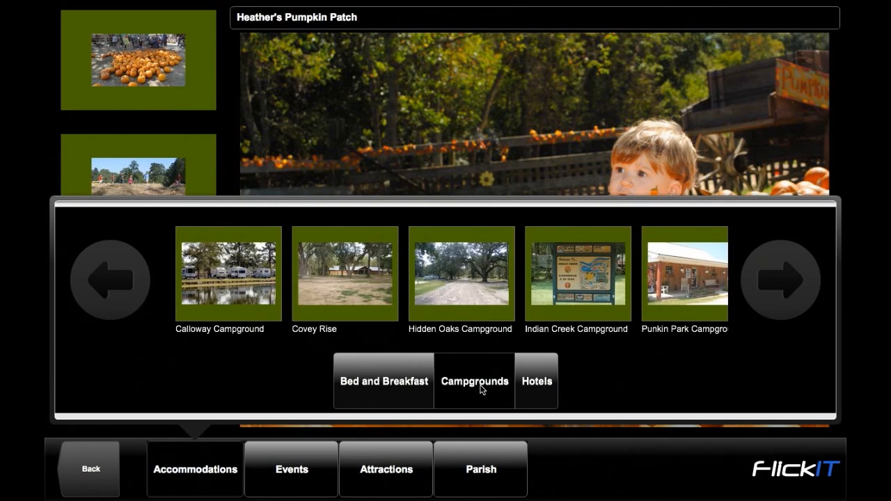
Step: Go through Edit to the Images upload page for the Demo New menu
{"action": "left_click", "coordinate": [536, 382]}
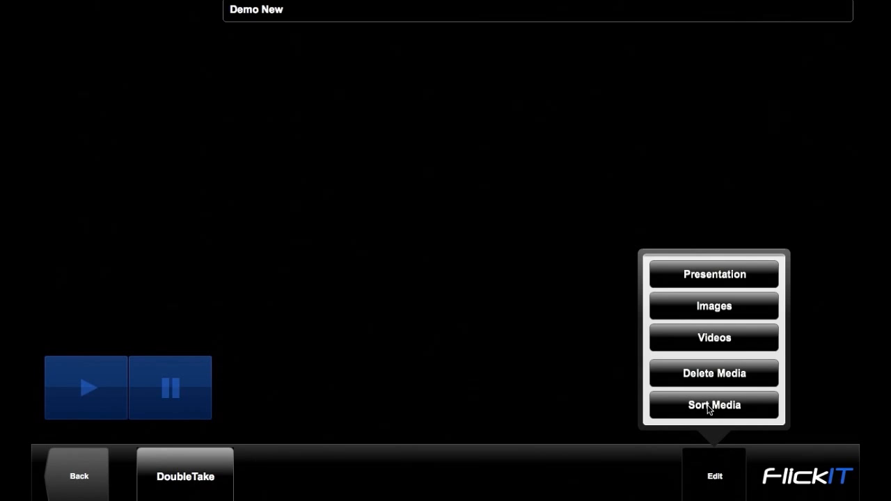
{"action": "left_click", "coordinate": [713, 306]}
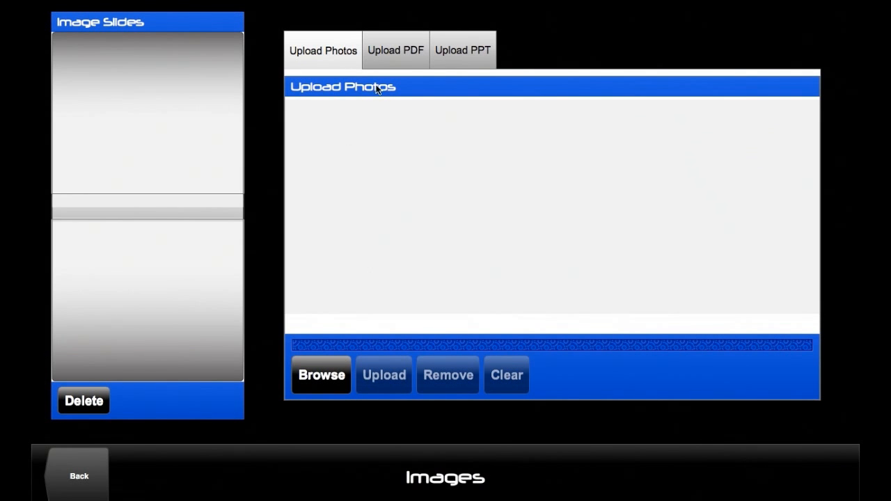
Step: View the Upload PDF form, then switch to the Upload PPT form
{"action": "left_click", "coordinate": [396, 50]}
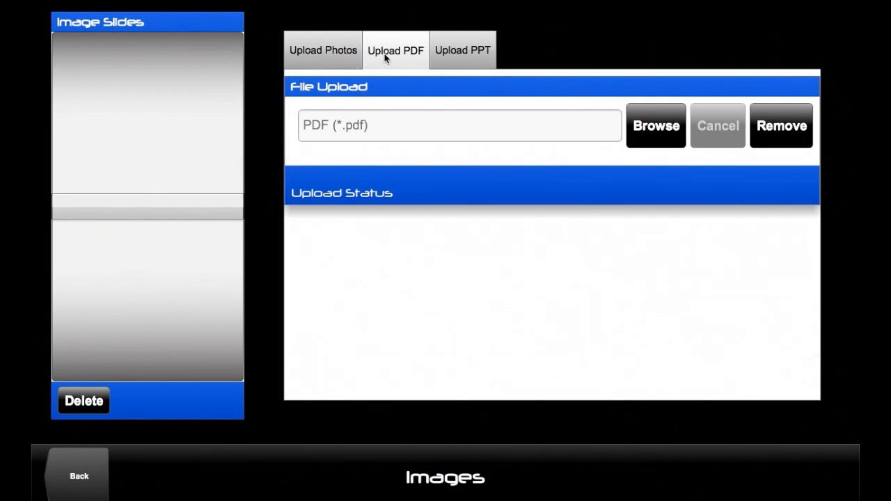
{"action": "left_click", "coordinate": [462, 50]}
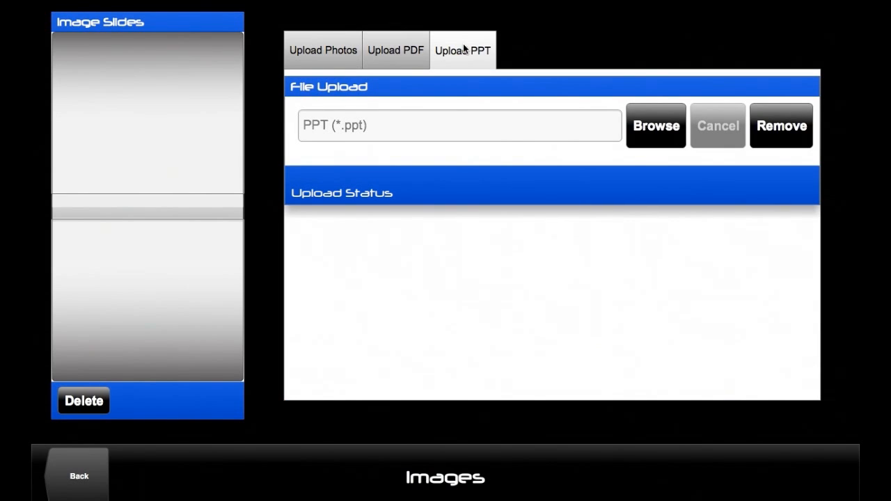
{"action": "mouse_move", "coordinate": [465, 56]}
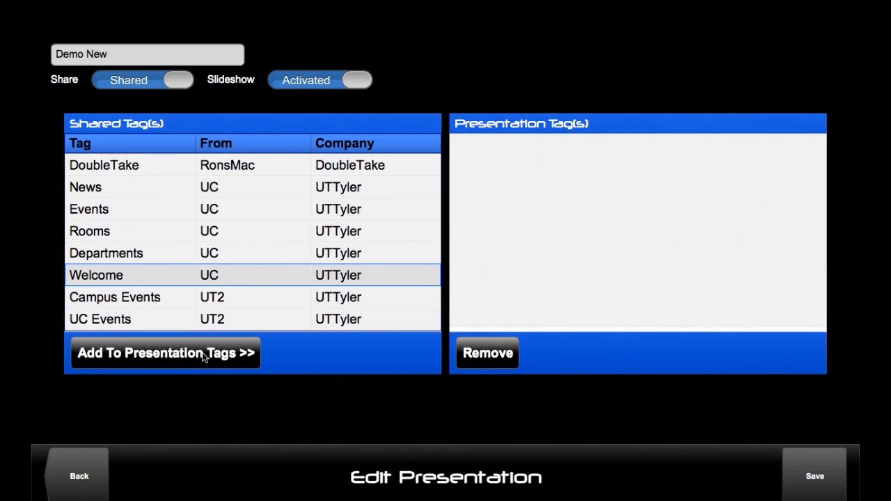
Step: Add the Welcome tag to the presentation, then start a new meeting named NewM
{"action": "left_click", "coordinate": [165, 353]}
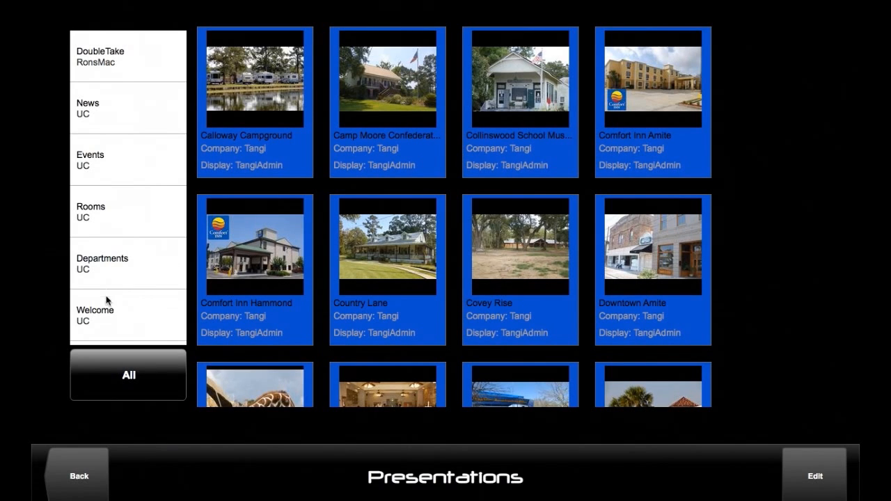
{"action": "left_click", "coordinate": [128, 315]}
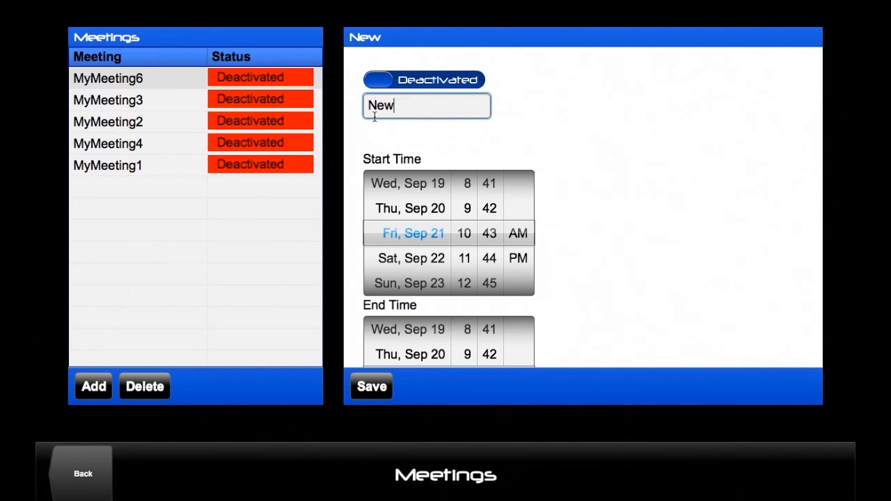
{"action": "type", "text": "M"}
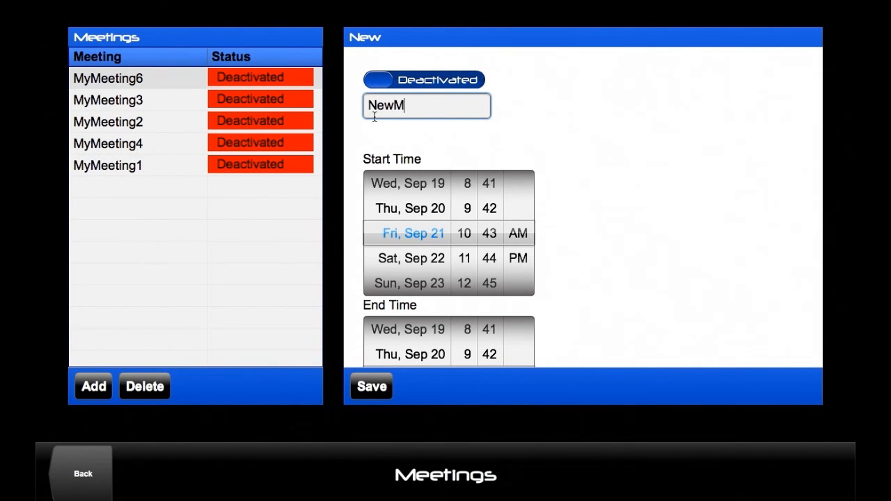